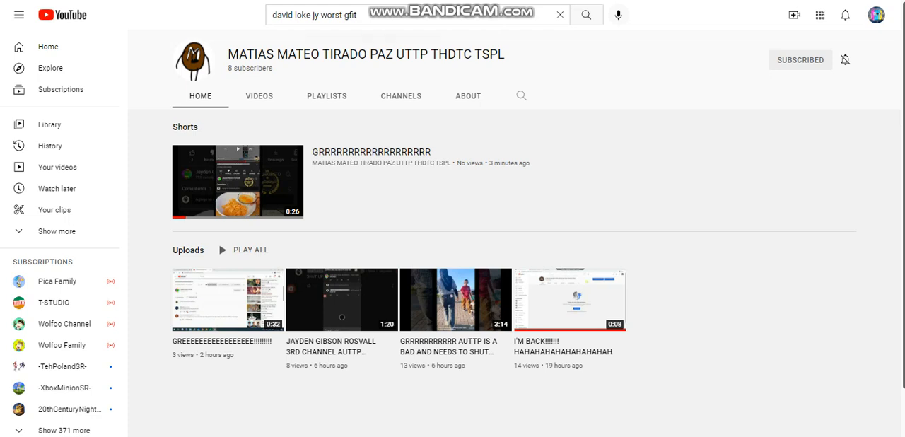
# Open the 'GRRRRRRRRRR AUTTP IS A BAD AND NEEDS TO SHUT UP' video from the channel's Videos list.
pyautogui.click(259, 96)
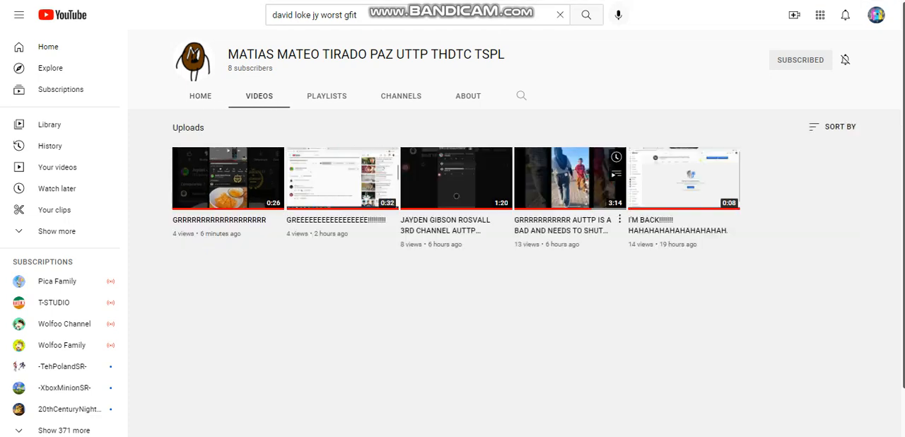
pyautogui.click(568, 178)
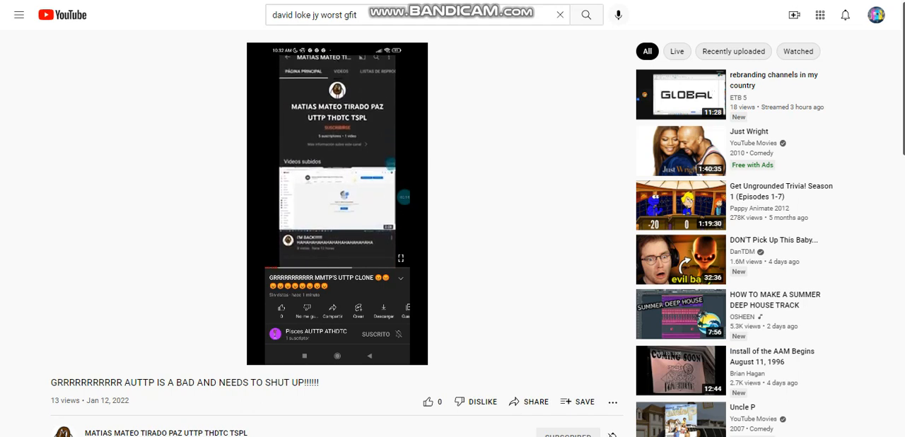
pyautogui.click(337, 203)
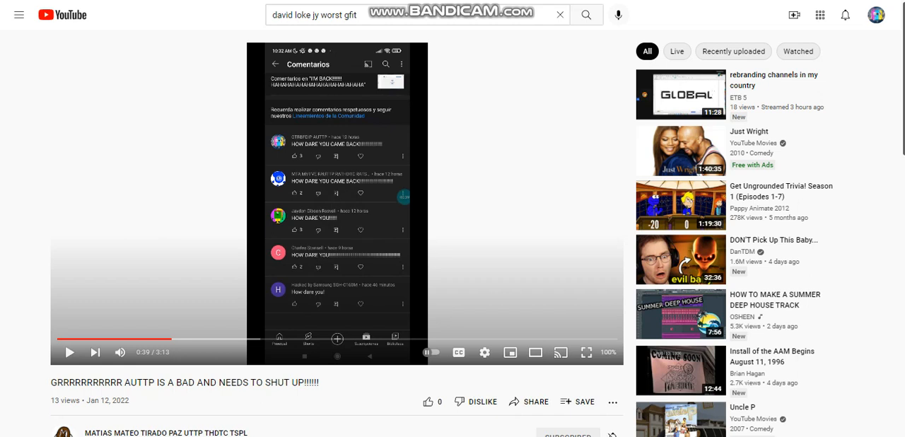
pyautogui.doubleClick(522, 212)
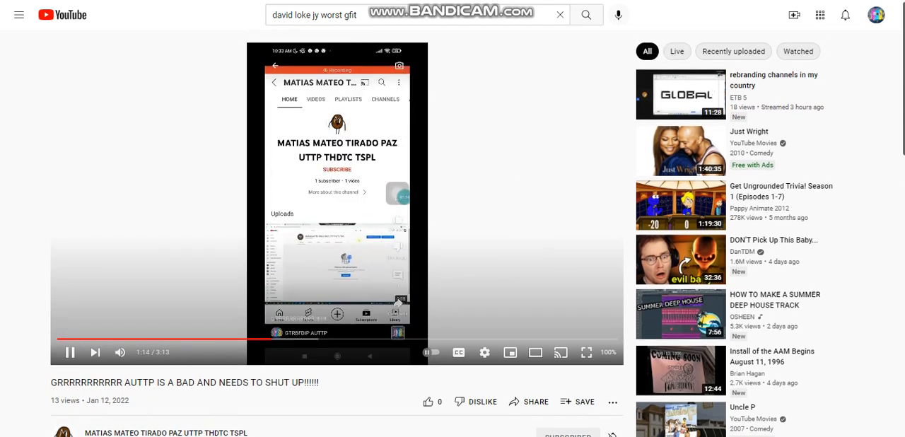
# Post the comment 'HOW DARE YOU MAKE A BAD VIDEO OUT OF ME!!!!!!!!!!!' under the video.
pyautogui.scroll(-3)
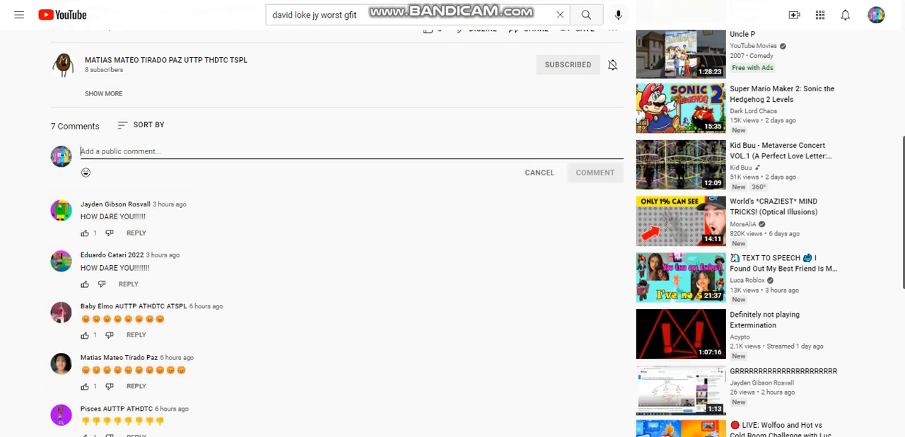
pyautogui.write('HOW DAS')
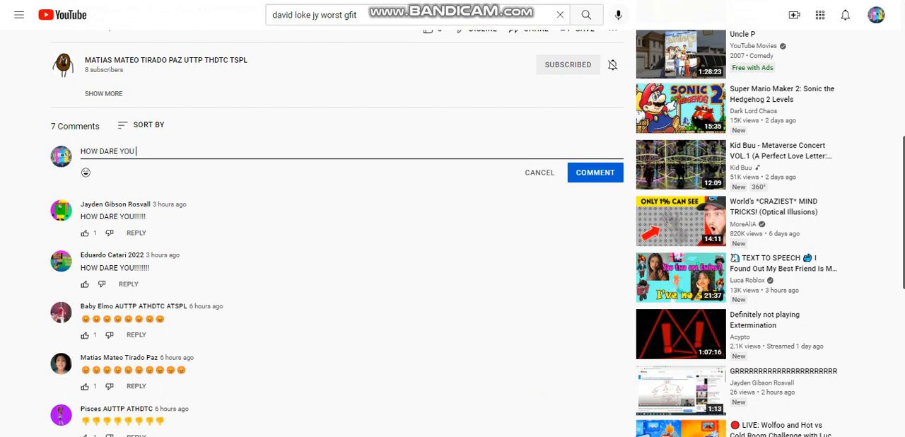
pyautogui.write('Y')
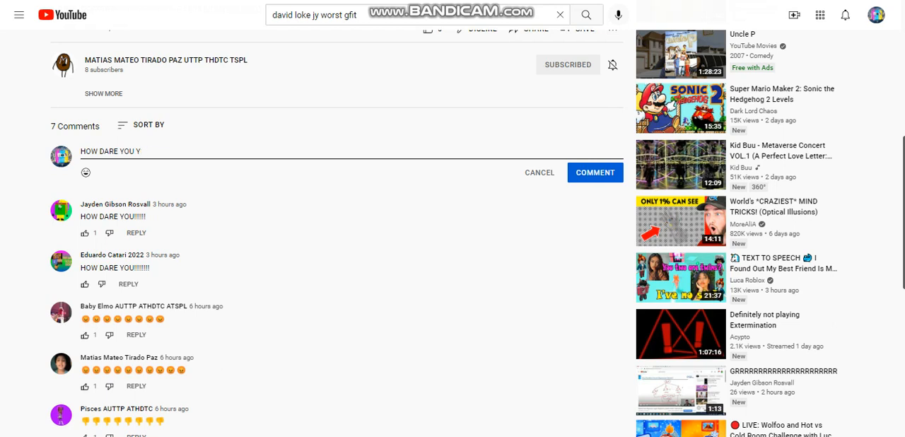
pyautogui.write('MAKE A BA')
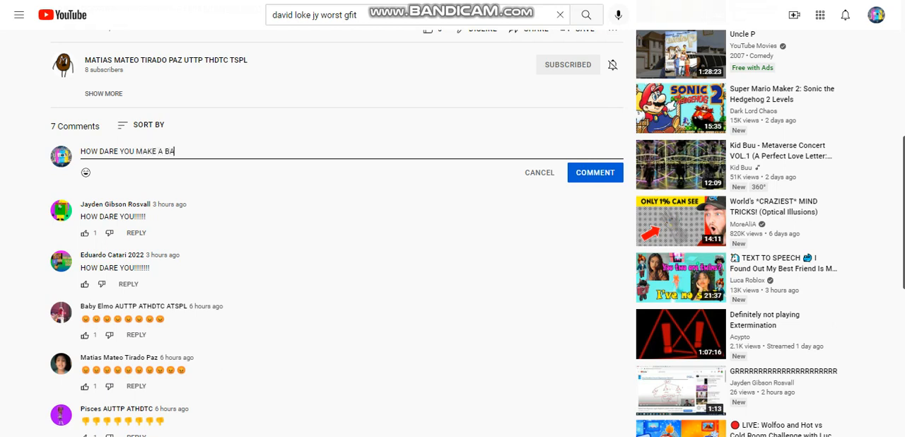
pyautogui.write('D VIDEO O')
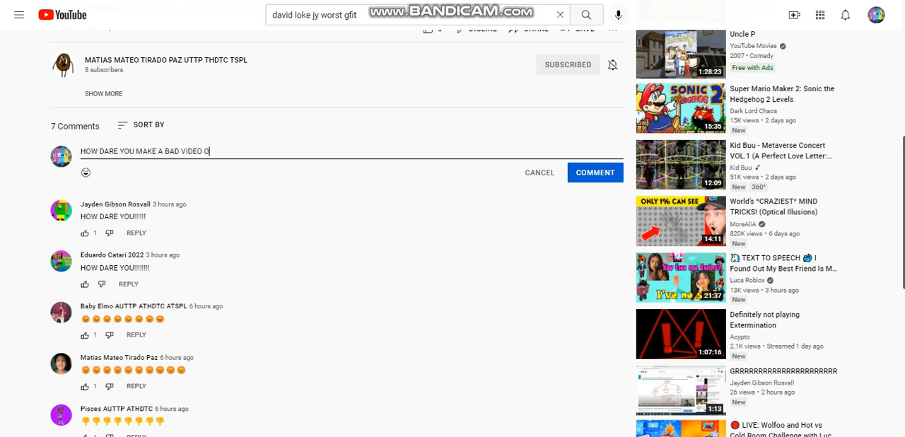
pyautogui.write('UT OF ME')
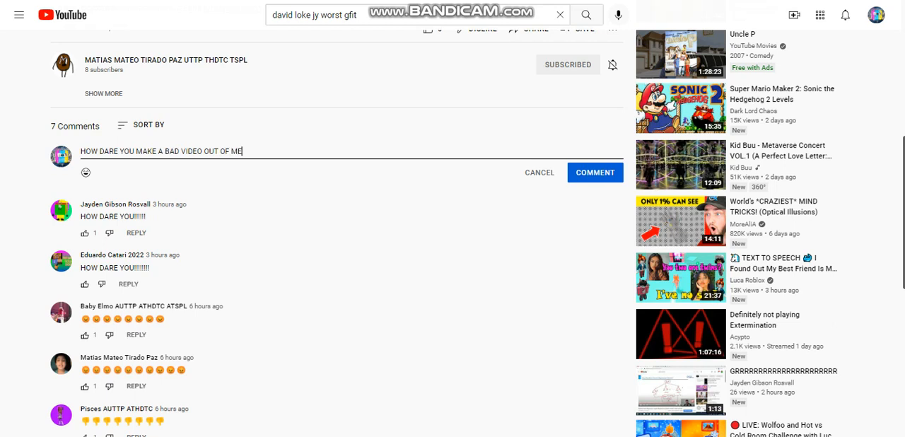
pyautogui.write('!!!!!!!')
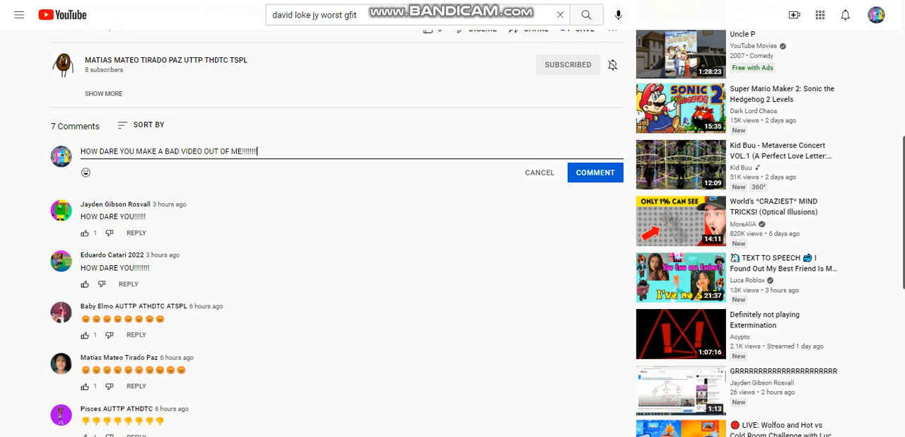
pyautogui.write('!!!!')
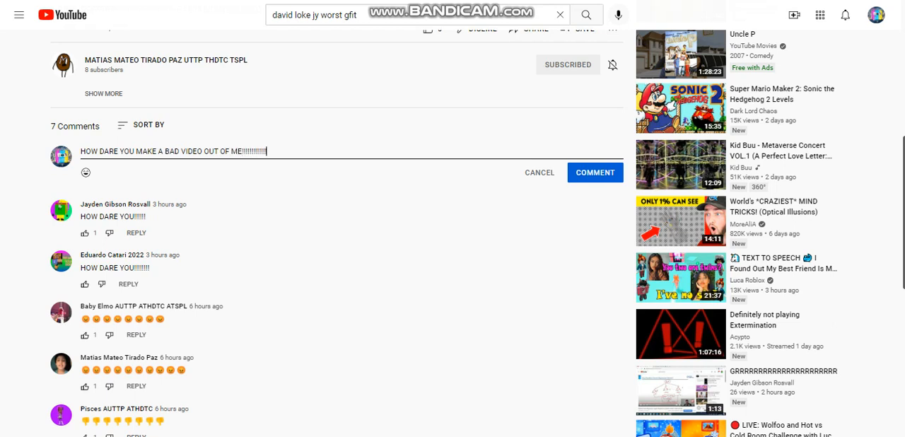
pyautogui.click(594, 173)
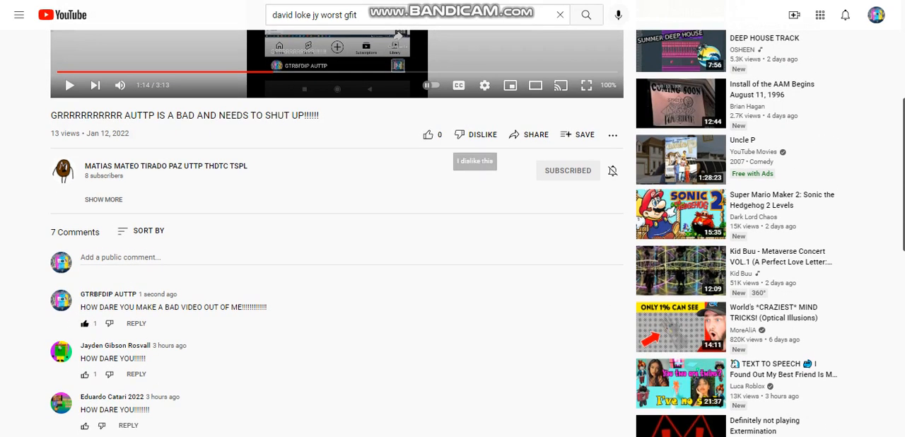
# Dislike the AUTTP video and open the JAYDEN GIBSON ROSVALL 3RD CHANNEL video.
pyautogui.click(460, 134)
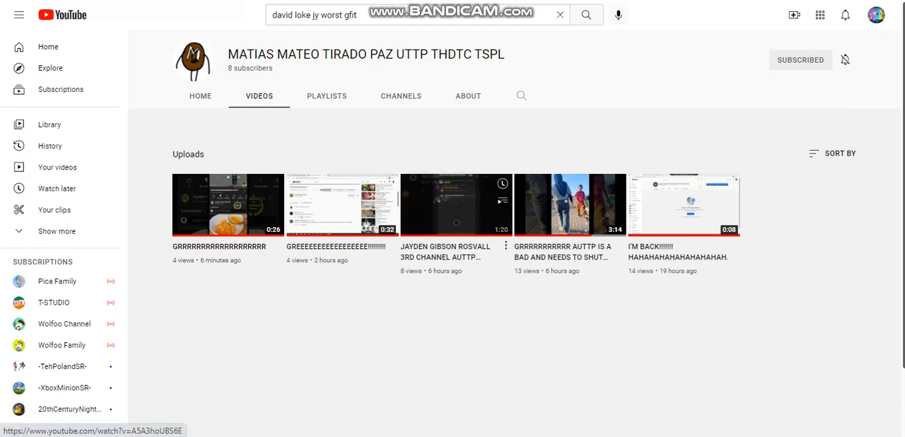
pyautogui.click(455, 205)
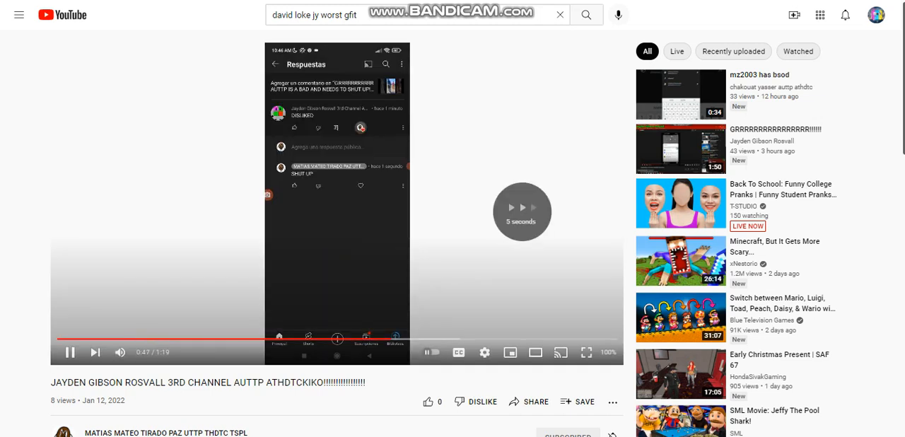
# Write a public comment reading 'HOW DARE YOU!!!' under the 3rd-channel video.
pyautogui.scroll(-3)
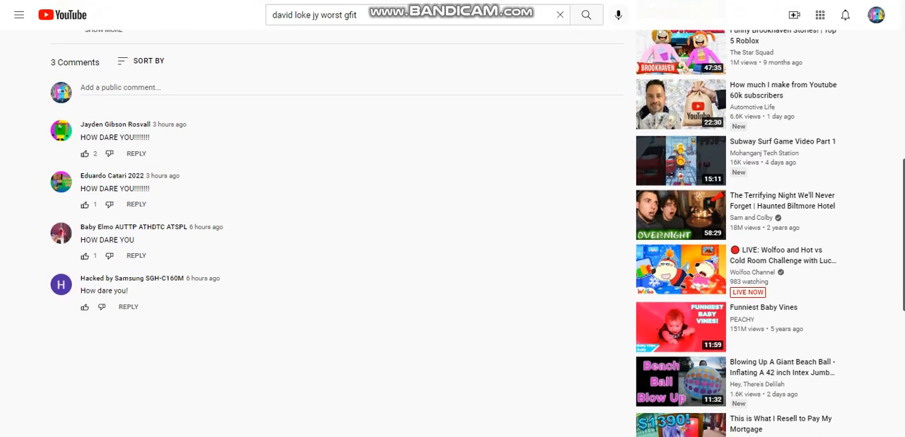
pyautogui.click(212, 87)
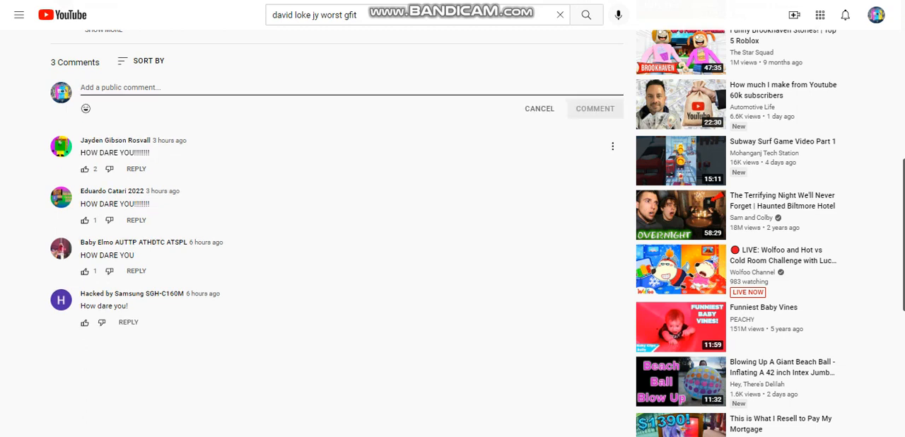
pyautogui.write('HOW DARE')
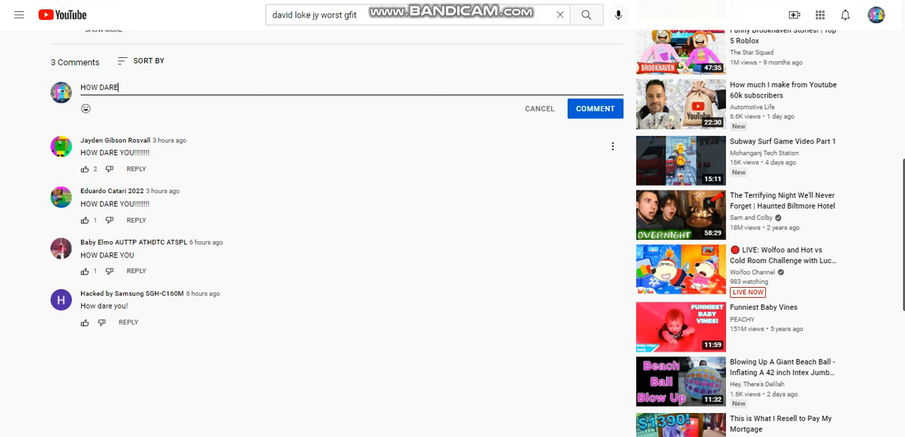
pyautogui.write('YOU!!!')
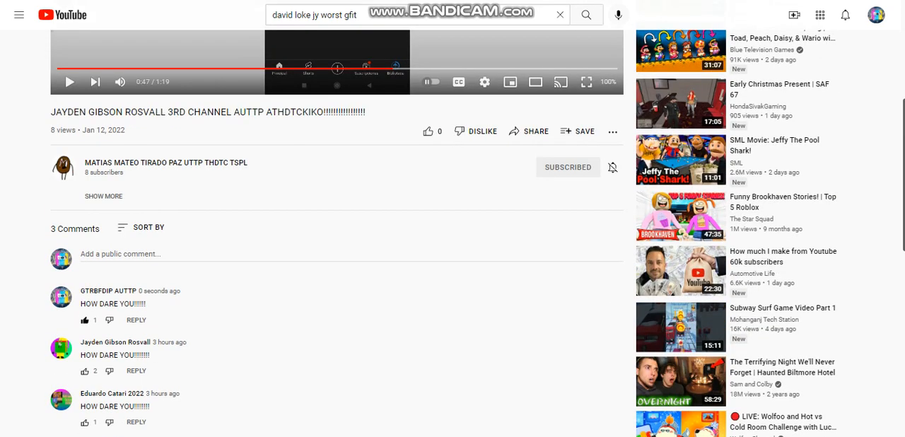
# Dislike the 3rd-channel video, like the HOW DARE YOU comment, and open the GREEEEEEEEEEEEEEEEE!!!! video.
pyautogui.click(475, 130)
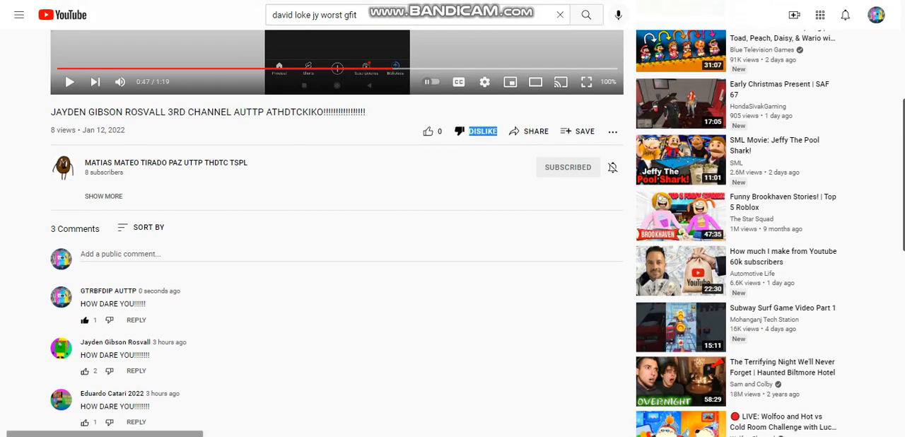
pyautogui.click(464, 130)
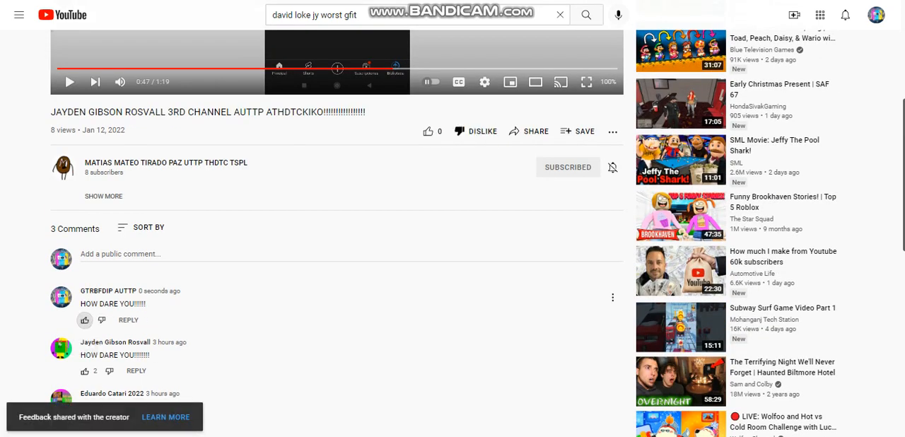
pyautogui.click(84, 320)
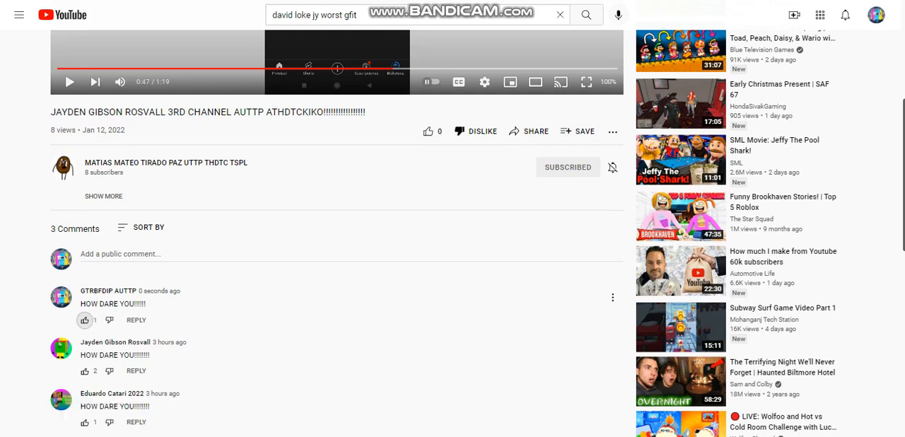
pyautogui.click(85, 320)
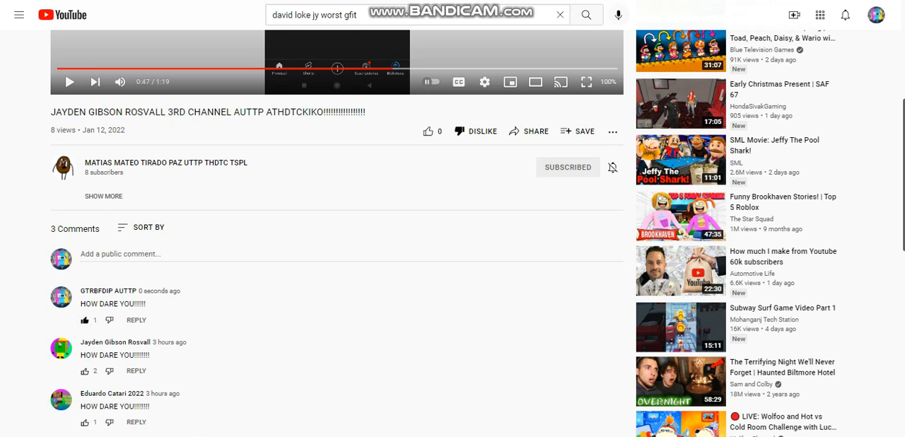
pyautogui.click(458, 132)
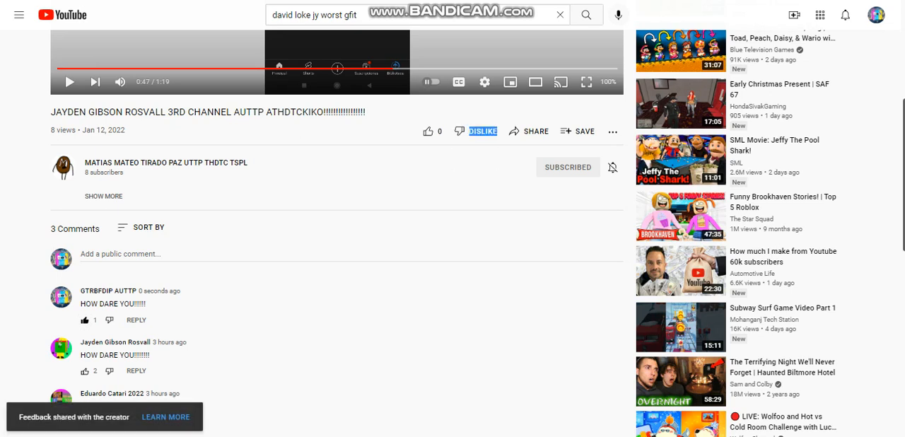
pyautogui.click(467, 132)
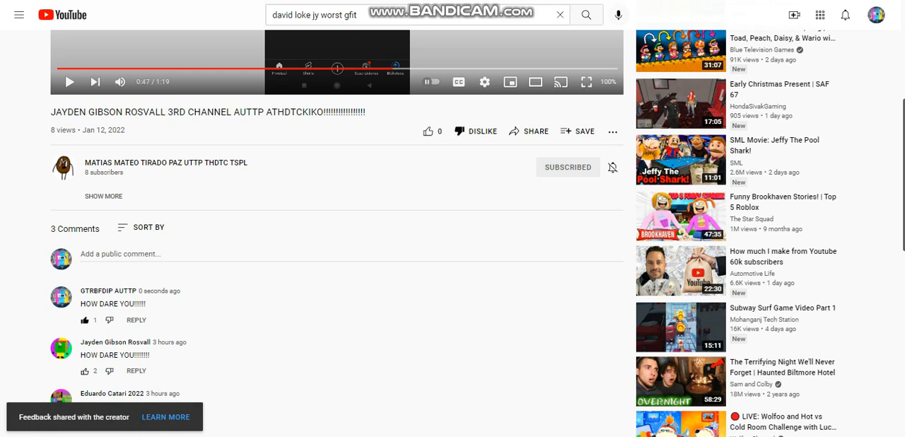
pyautogui.click(165, 167)
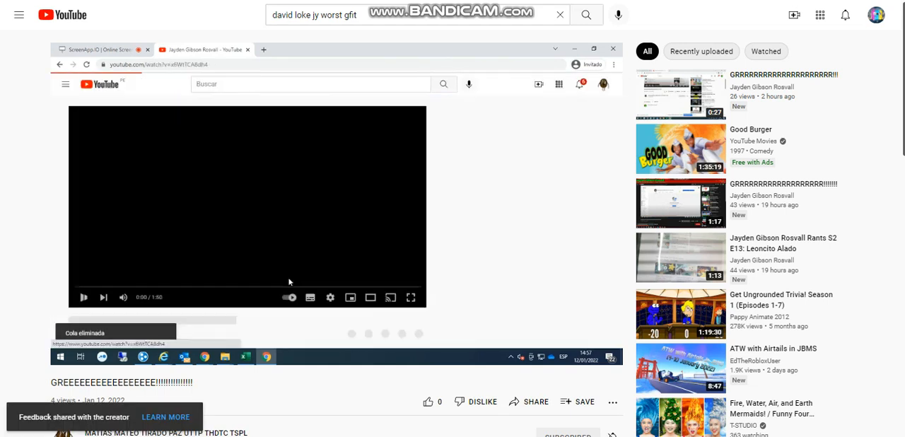
# Post a 'STOP!!!!!!!!!' comment under the GREEE video, correcting a typo along the way.
pyautogui.click(82, 297)
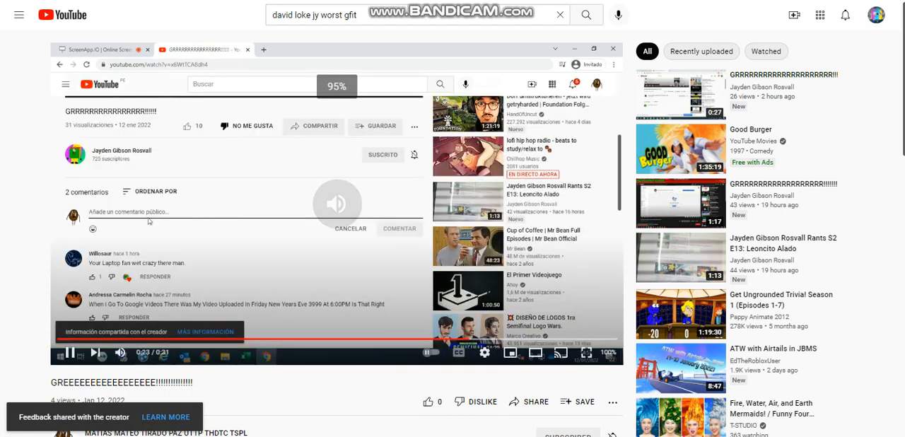
pyautogui.scroll(-3)
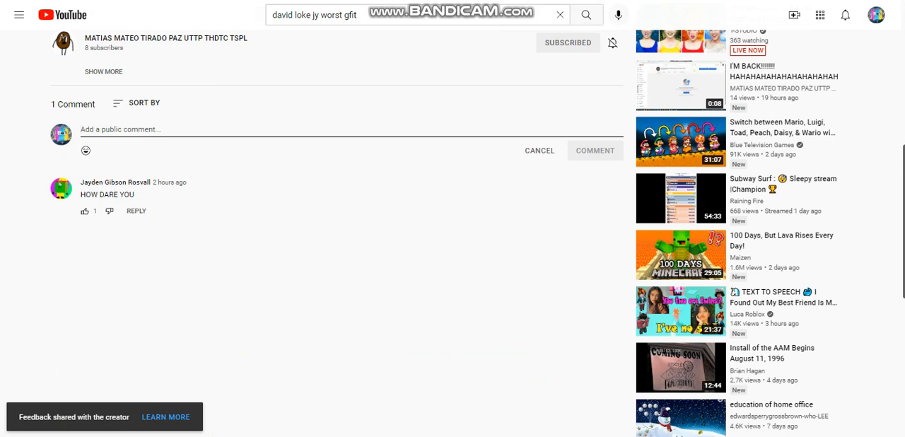
pyautogui.write('STIO')
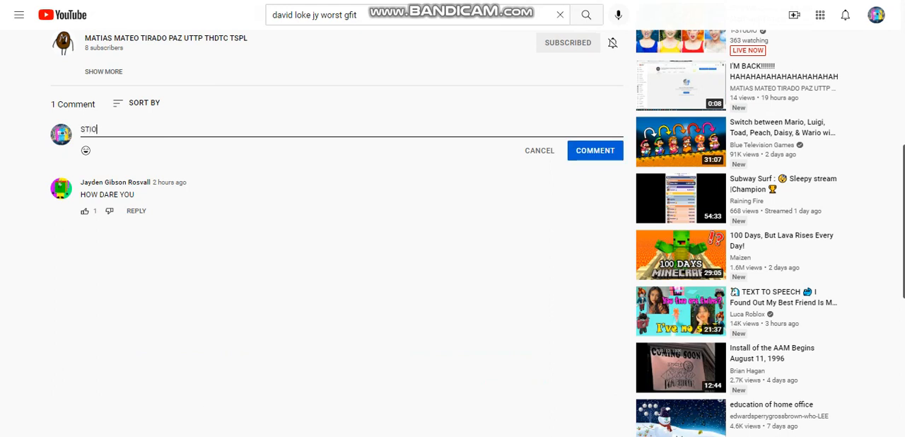
pyautogui.press('Backspace')
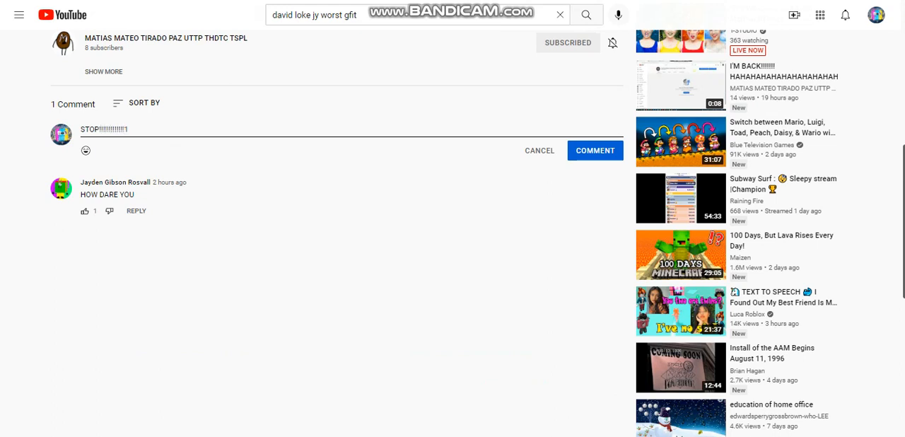
pyautogui.click(594, 150)
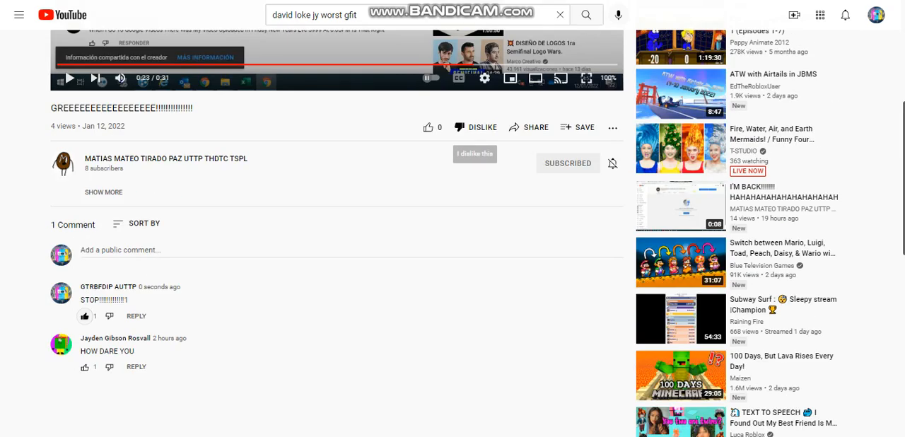
# Open the GRRRRRRRRRRRRRR video from the channel's Videos list.
pyautogui.click(166, 158)
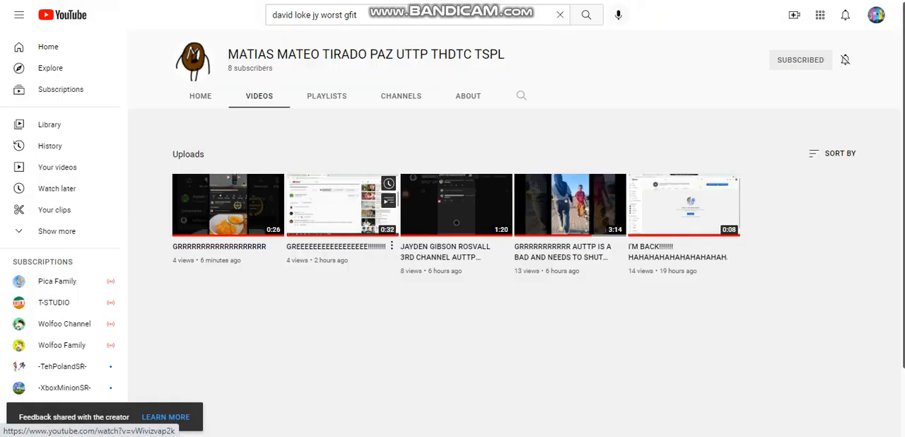
pyautogui.click(228, 205)
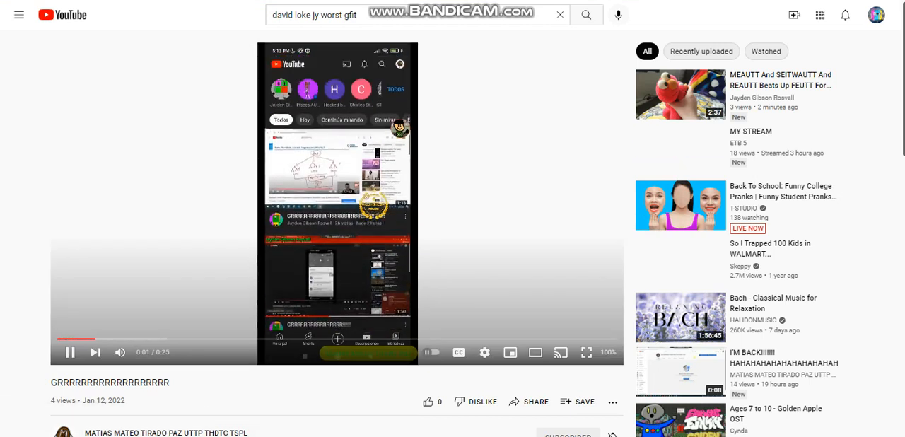
pyautogui.click(337, 339)
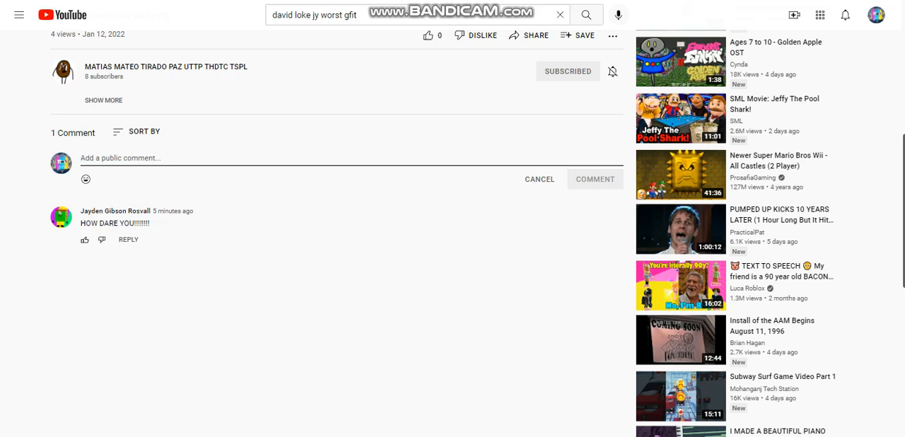
# Post a comment made of a row of thumbs-down emojis and like it.
pyautogui.click(85, 178)
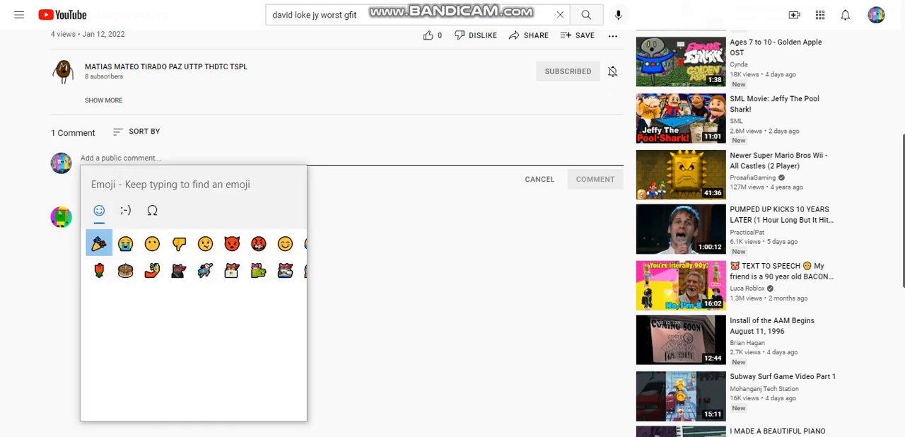
pyautogui.click(178, 244)
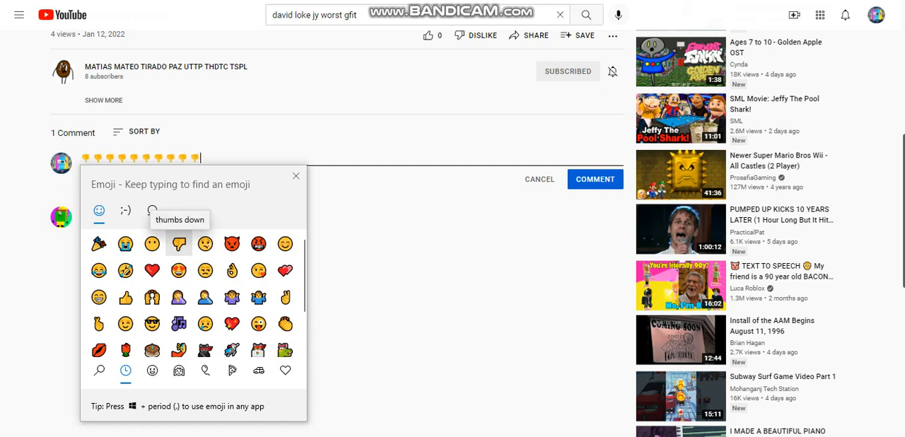
pyautogui.click(178, 243)
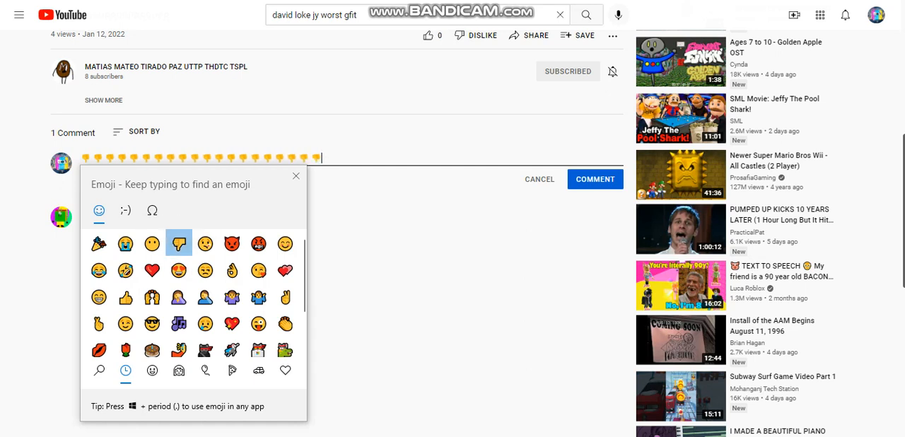
pyautogui.click(594, 178)
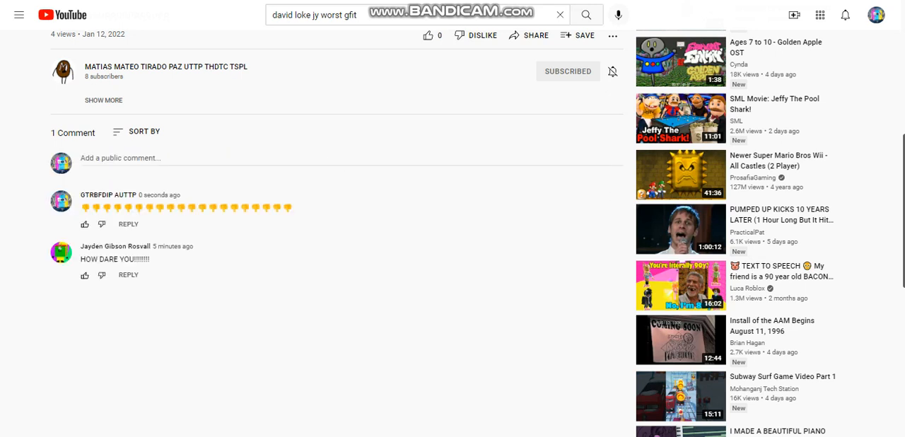
pyautogui.click(85, 223)
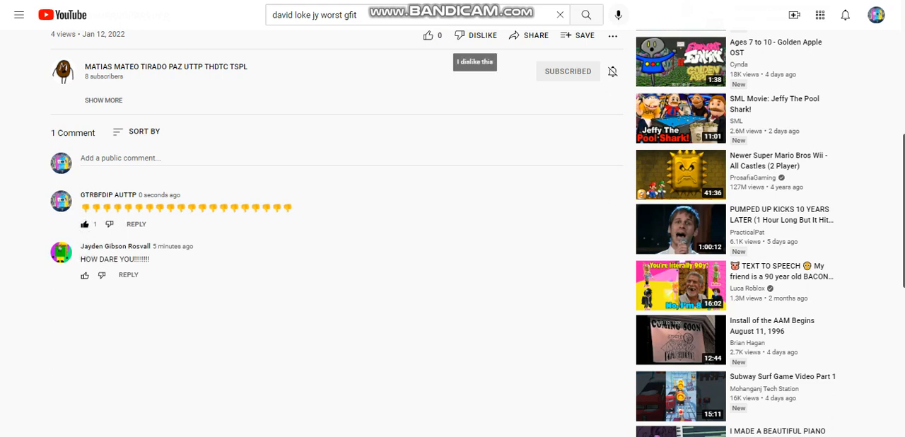